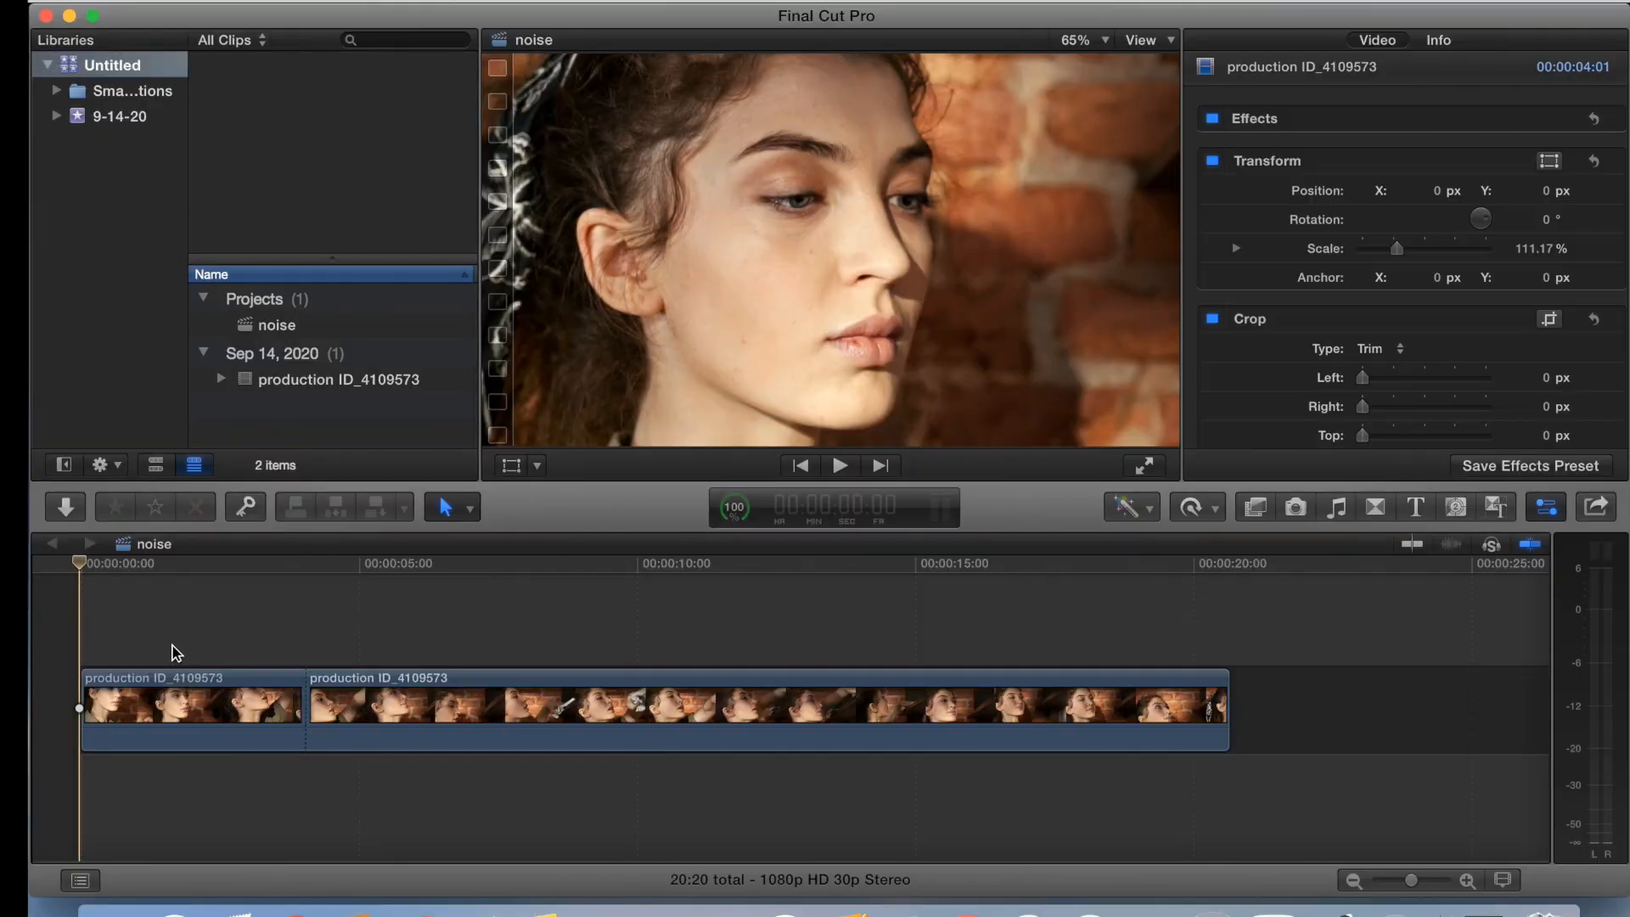
Select the woman's first short clip and show the Effects Browser
click(192, 710)
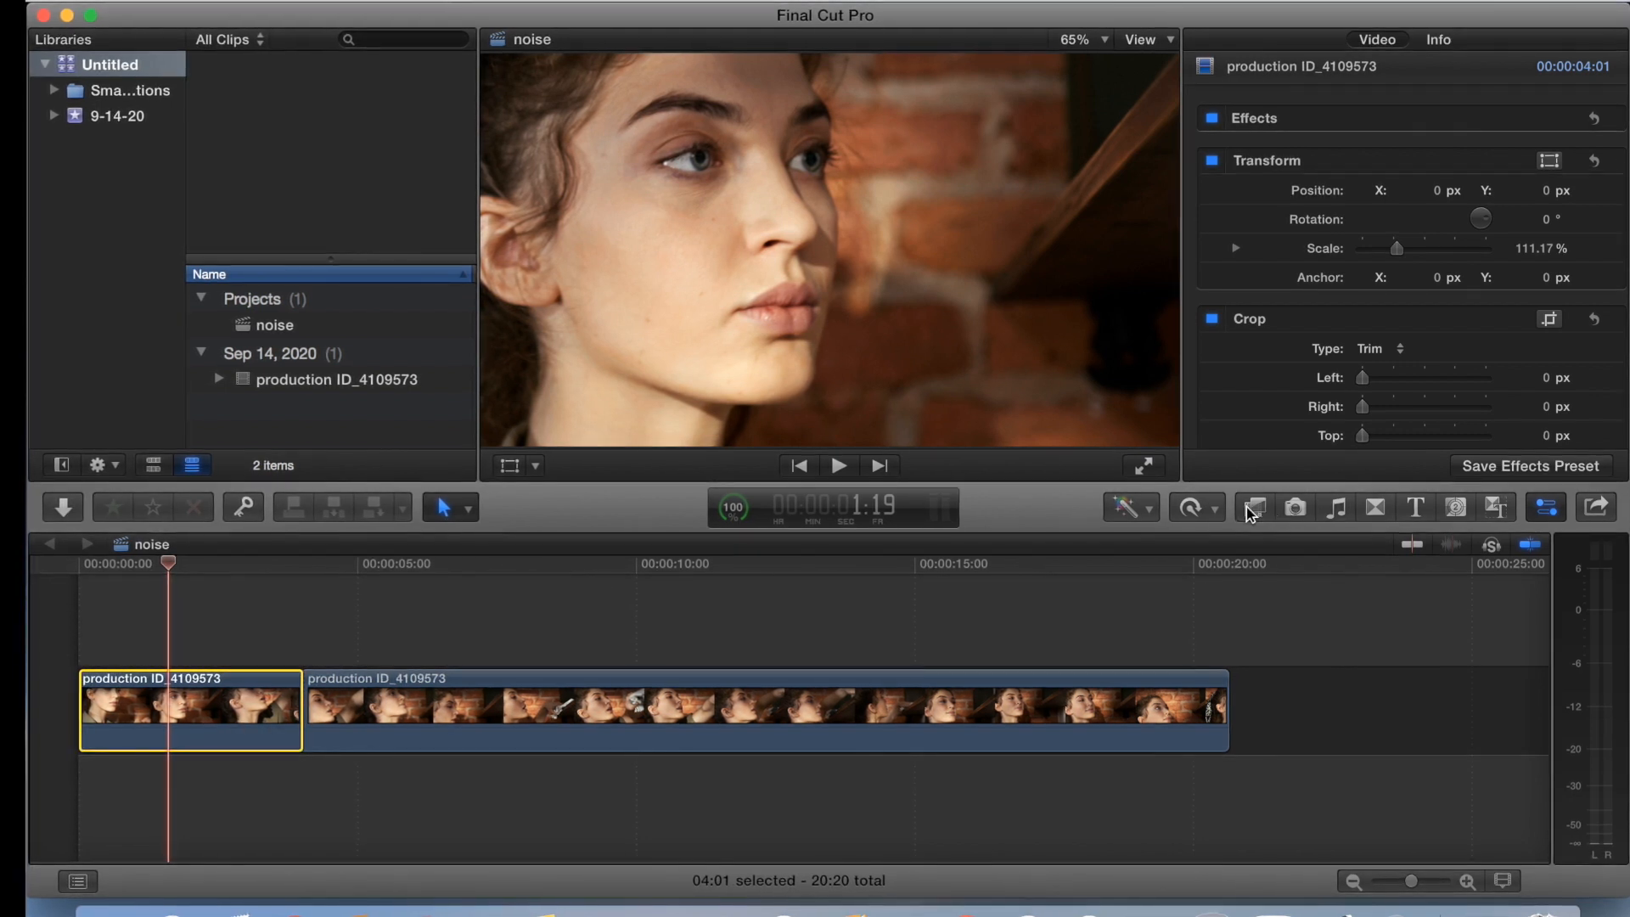
click(1253, 508)
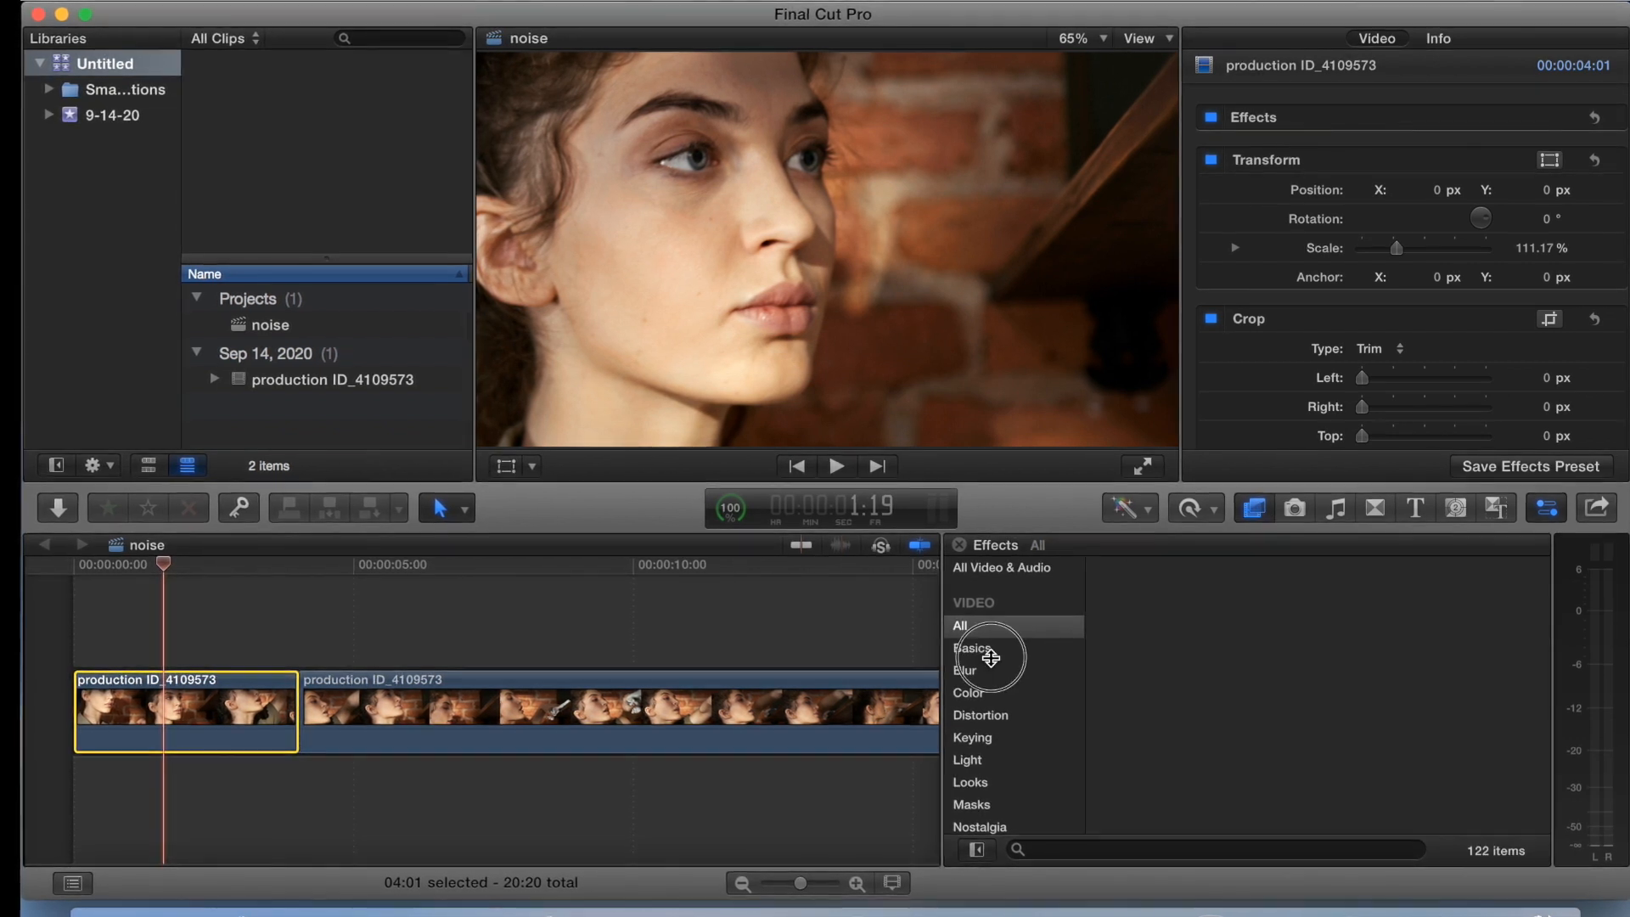
Apply the Add Noise effect from Video > All to the selected clip
click(957, 627)
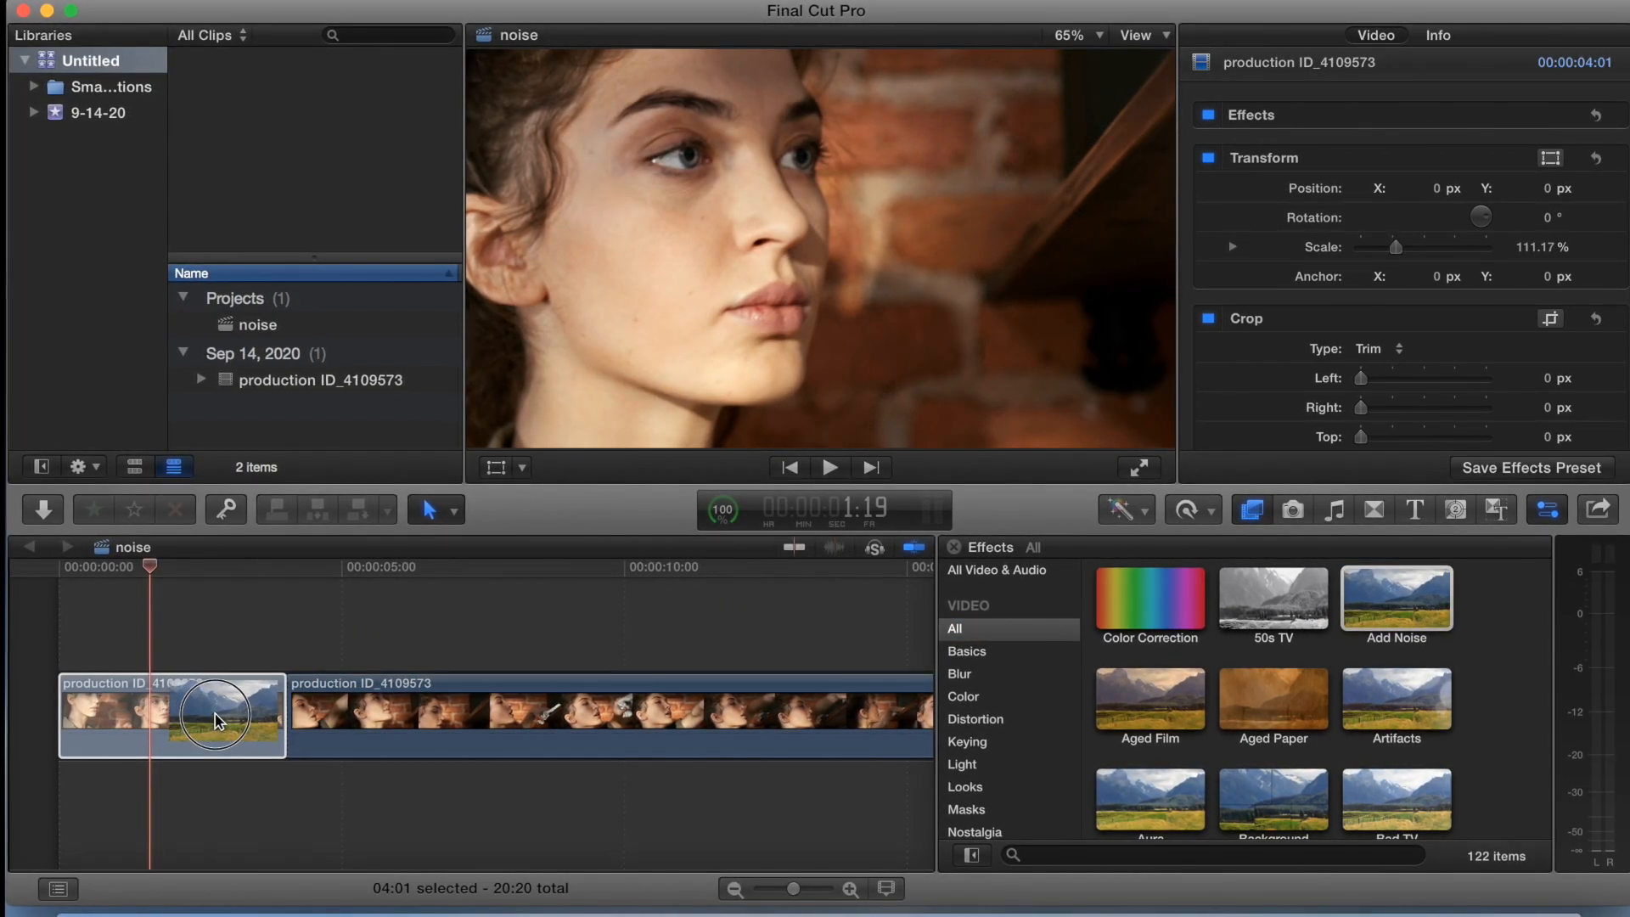
double_click(1395, 596)
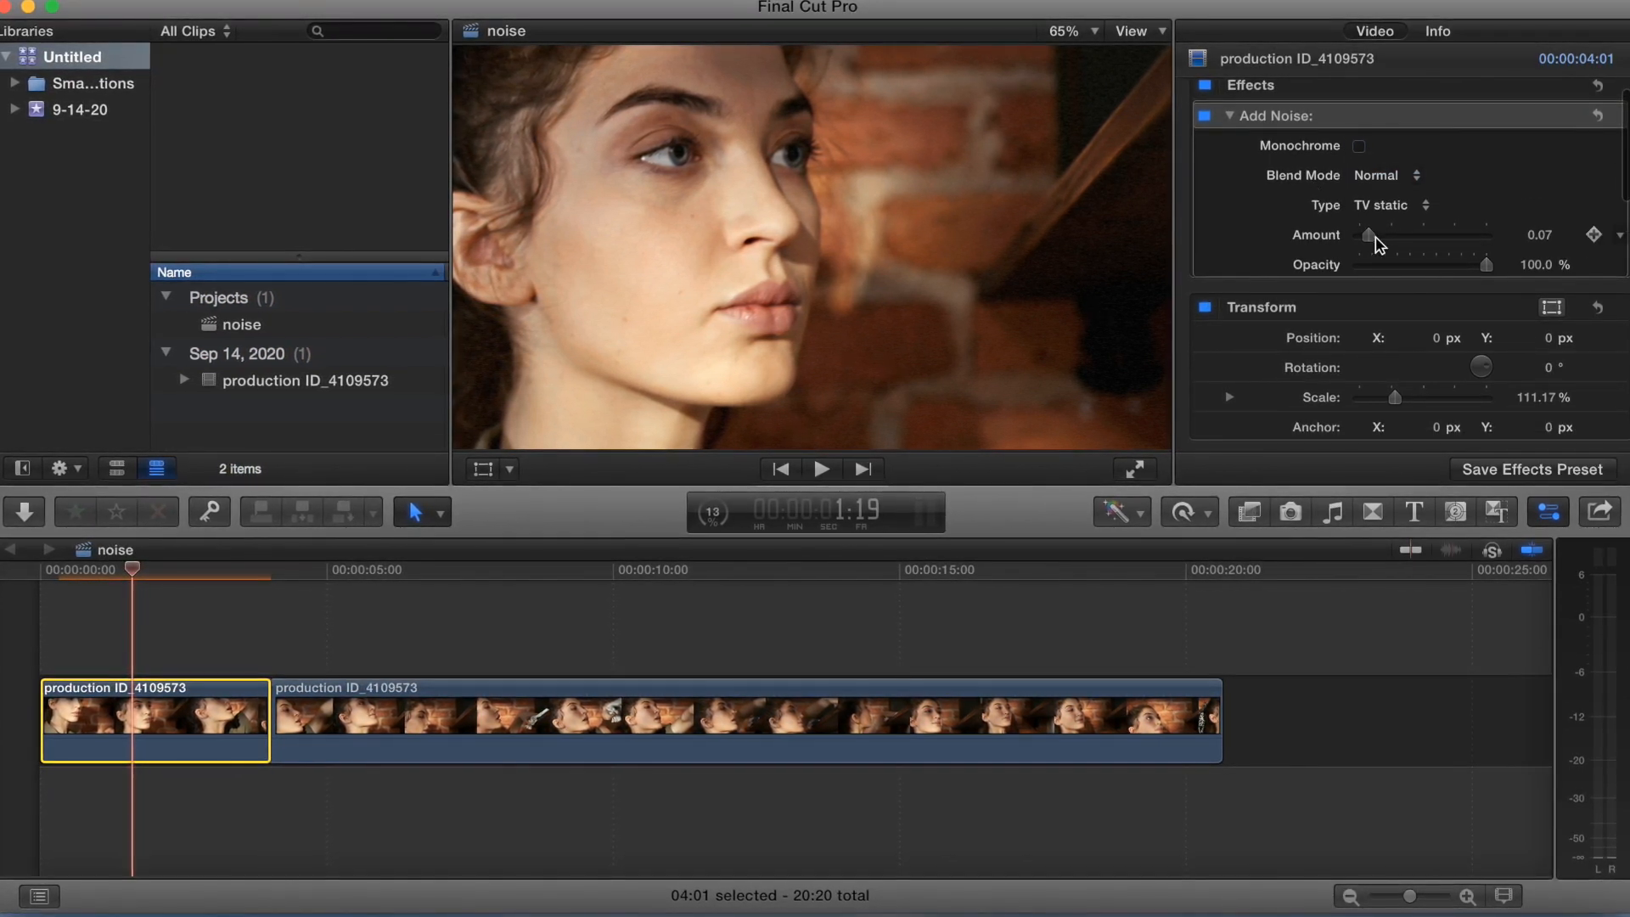
Change the Add Noise blend mode to Multiply, then to Color Burn
click(1414, 175)
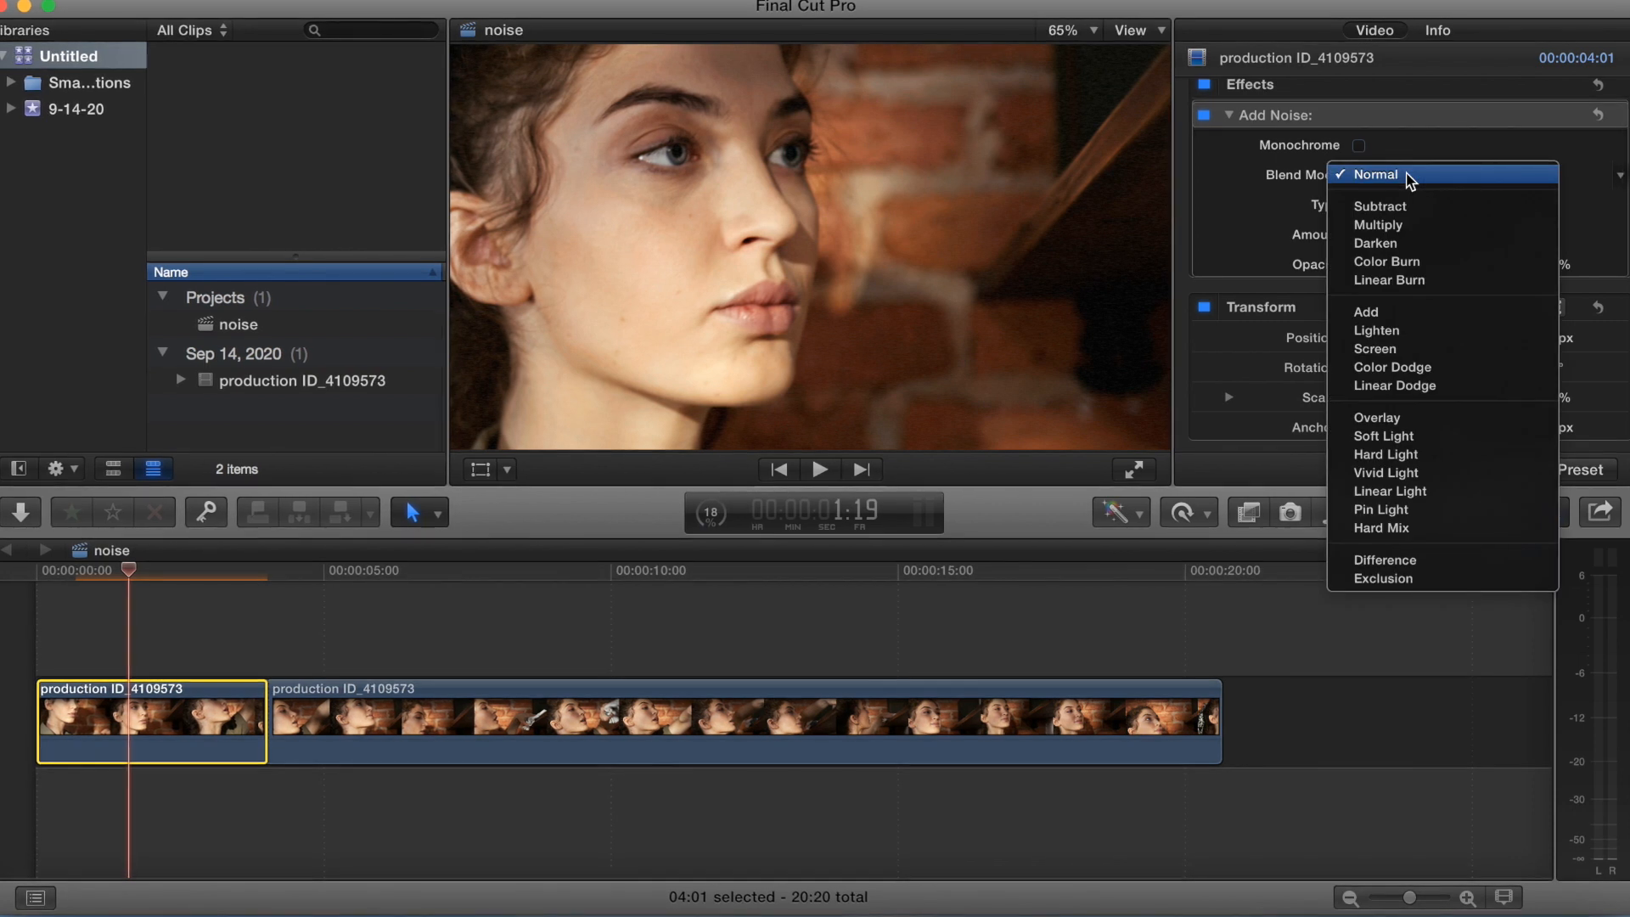
click(1378, 224)
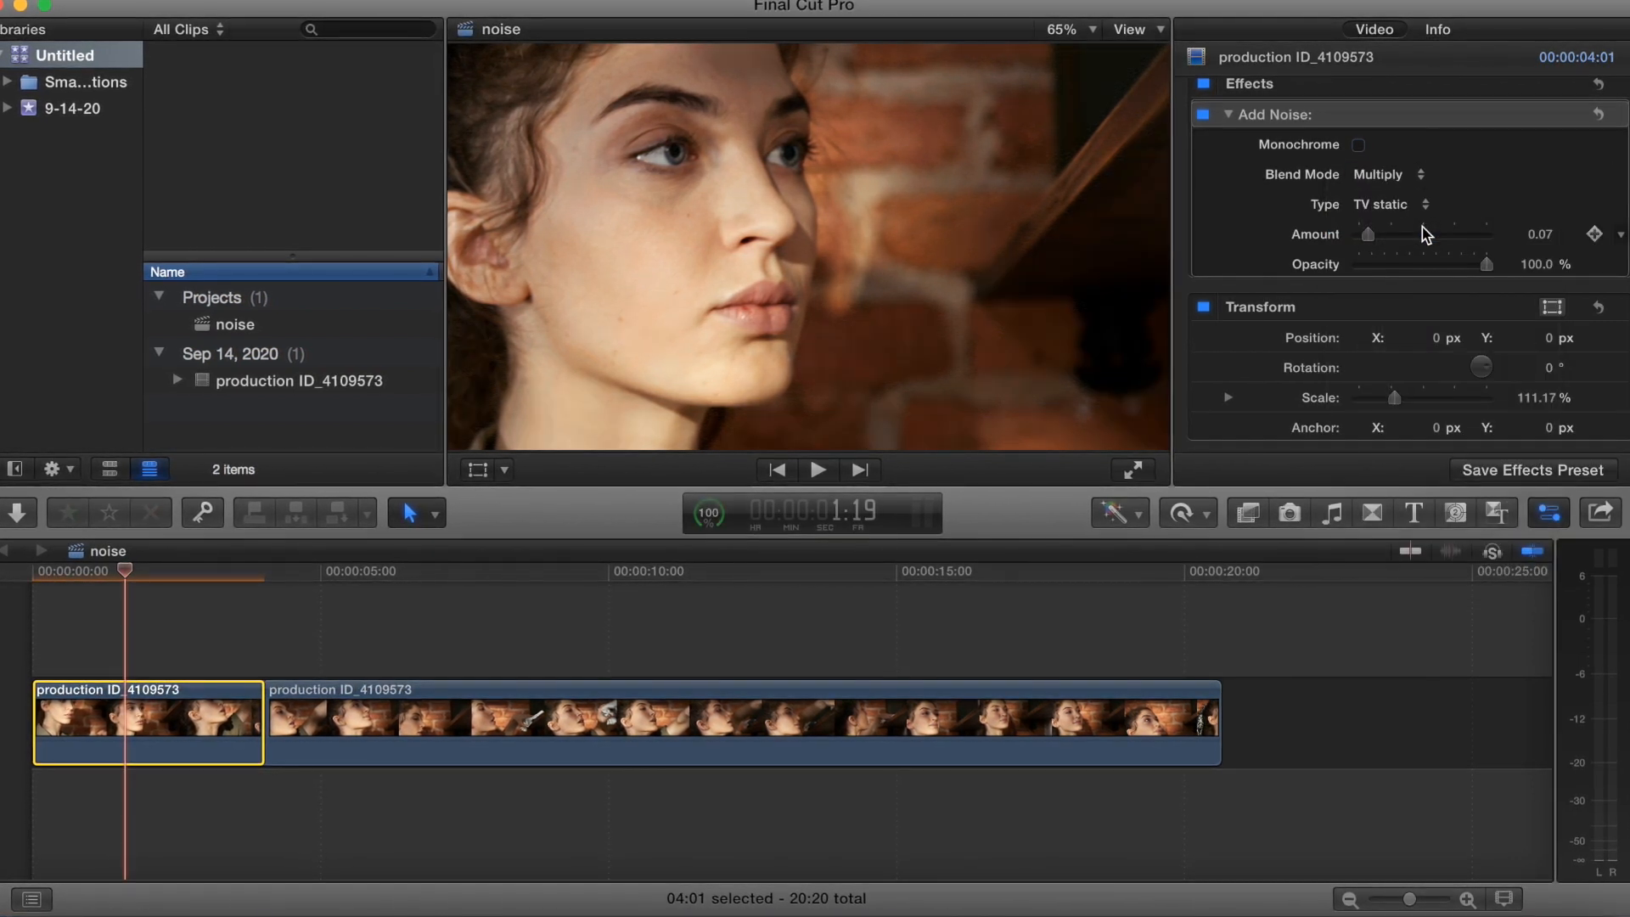
click(1389, 173)
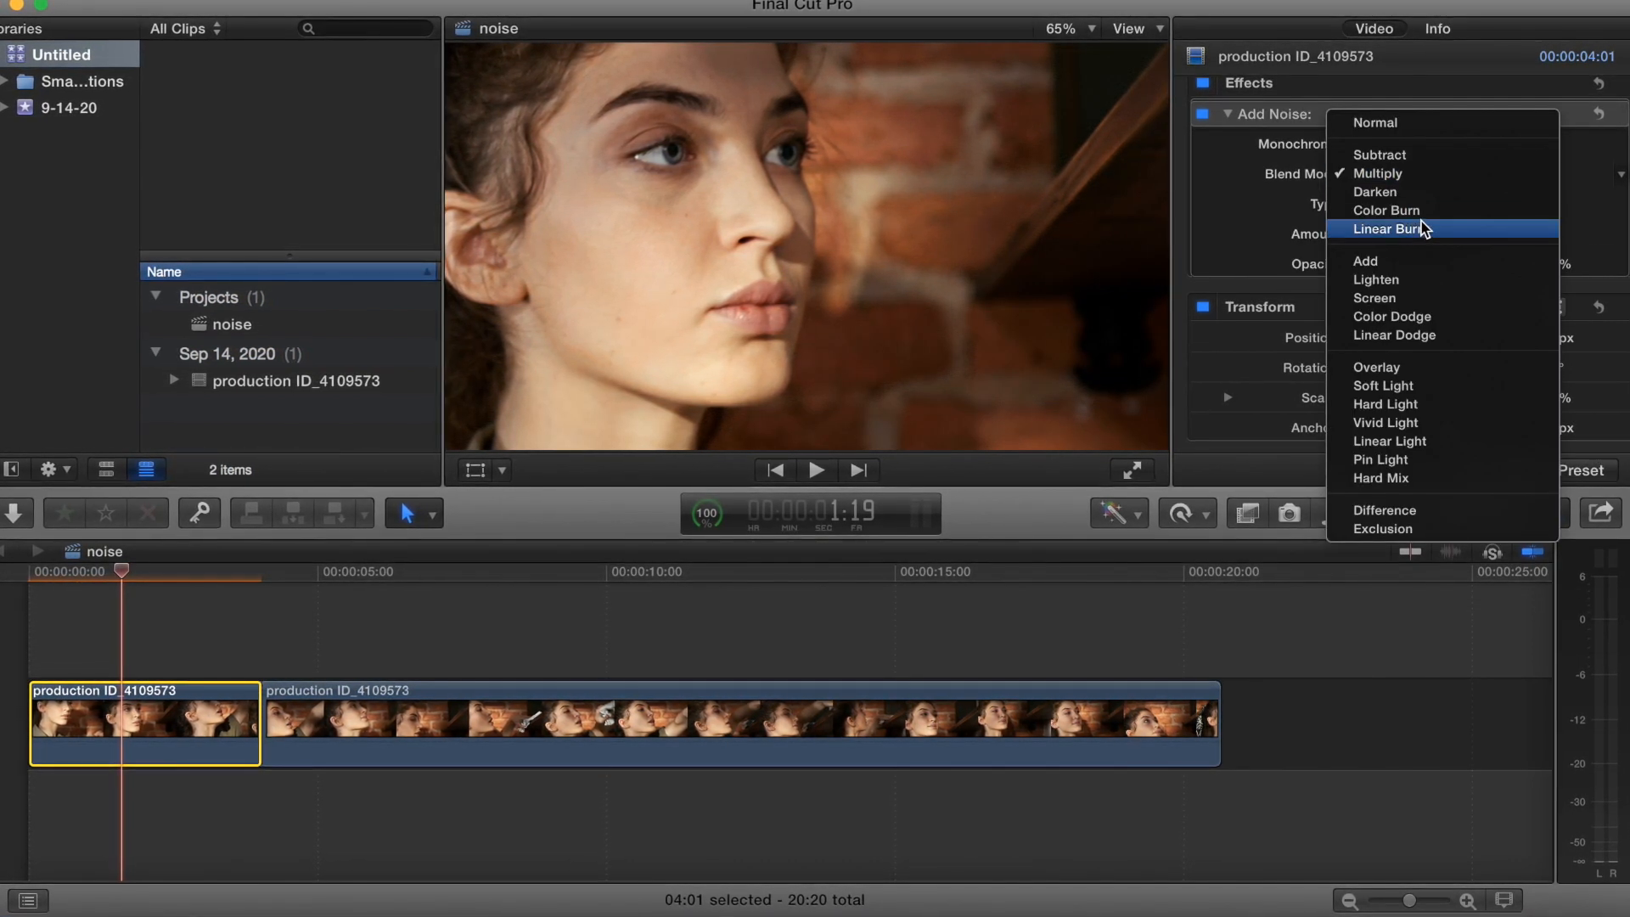
click(1384, 210)
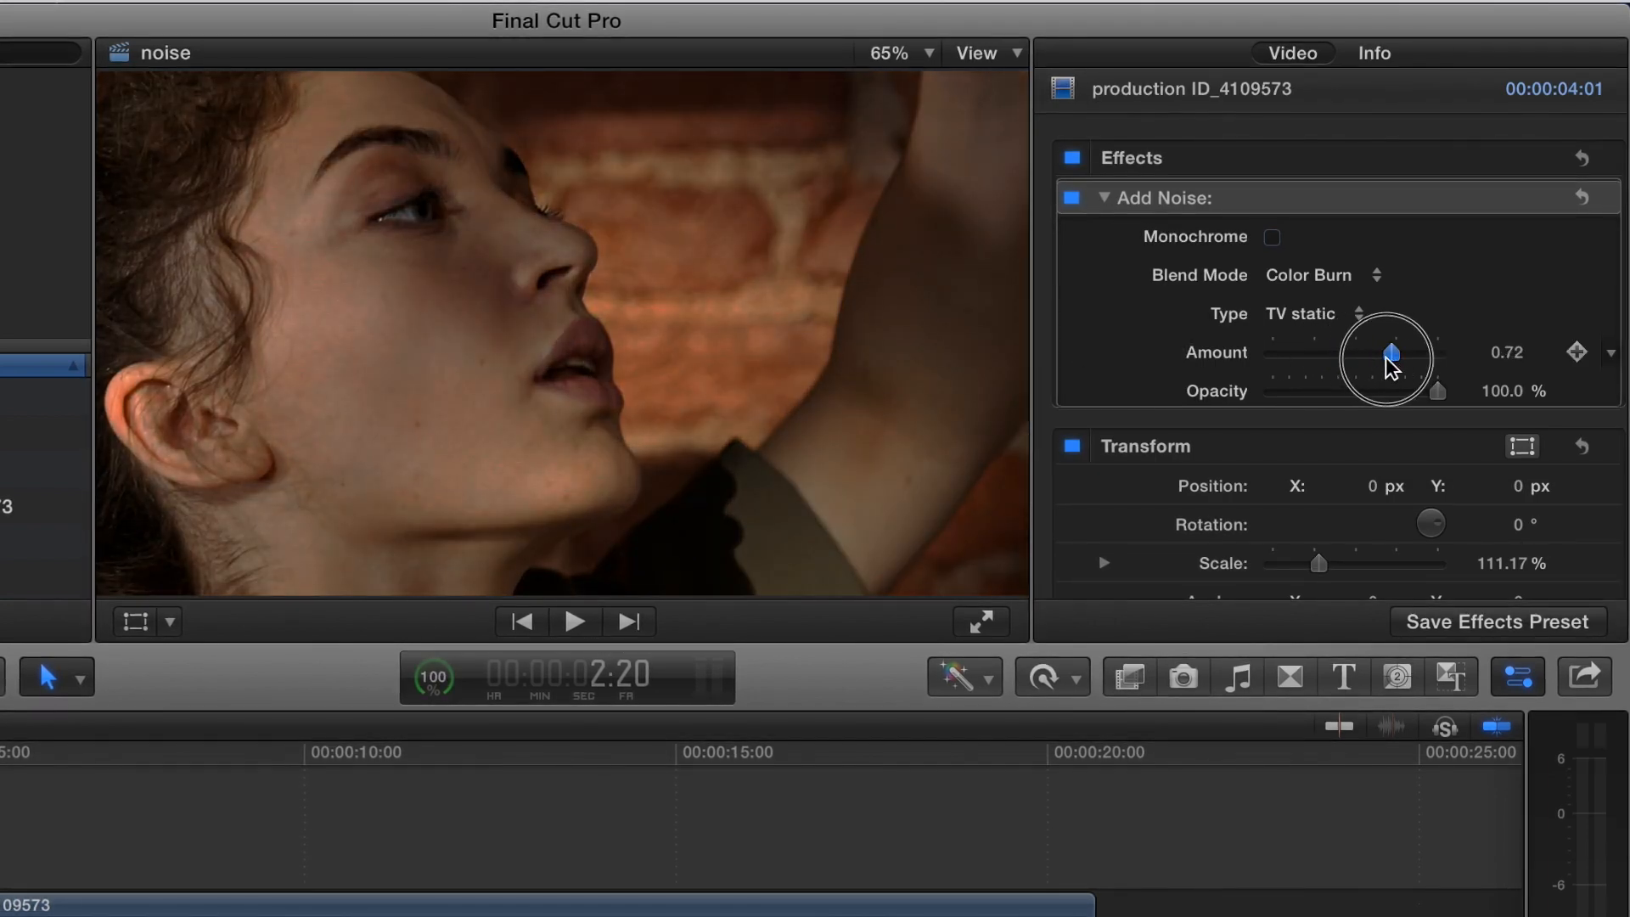
Return the Add Noise blend mode to Normal
click(1320, 275)
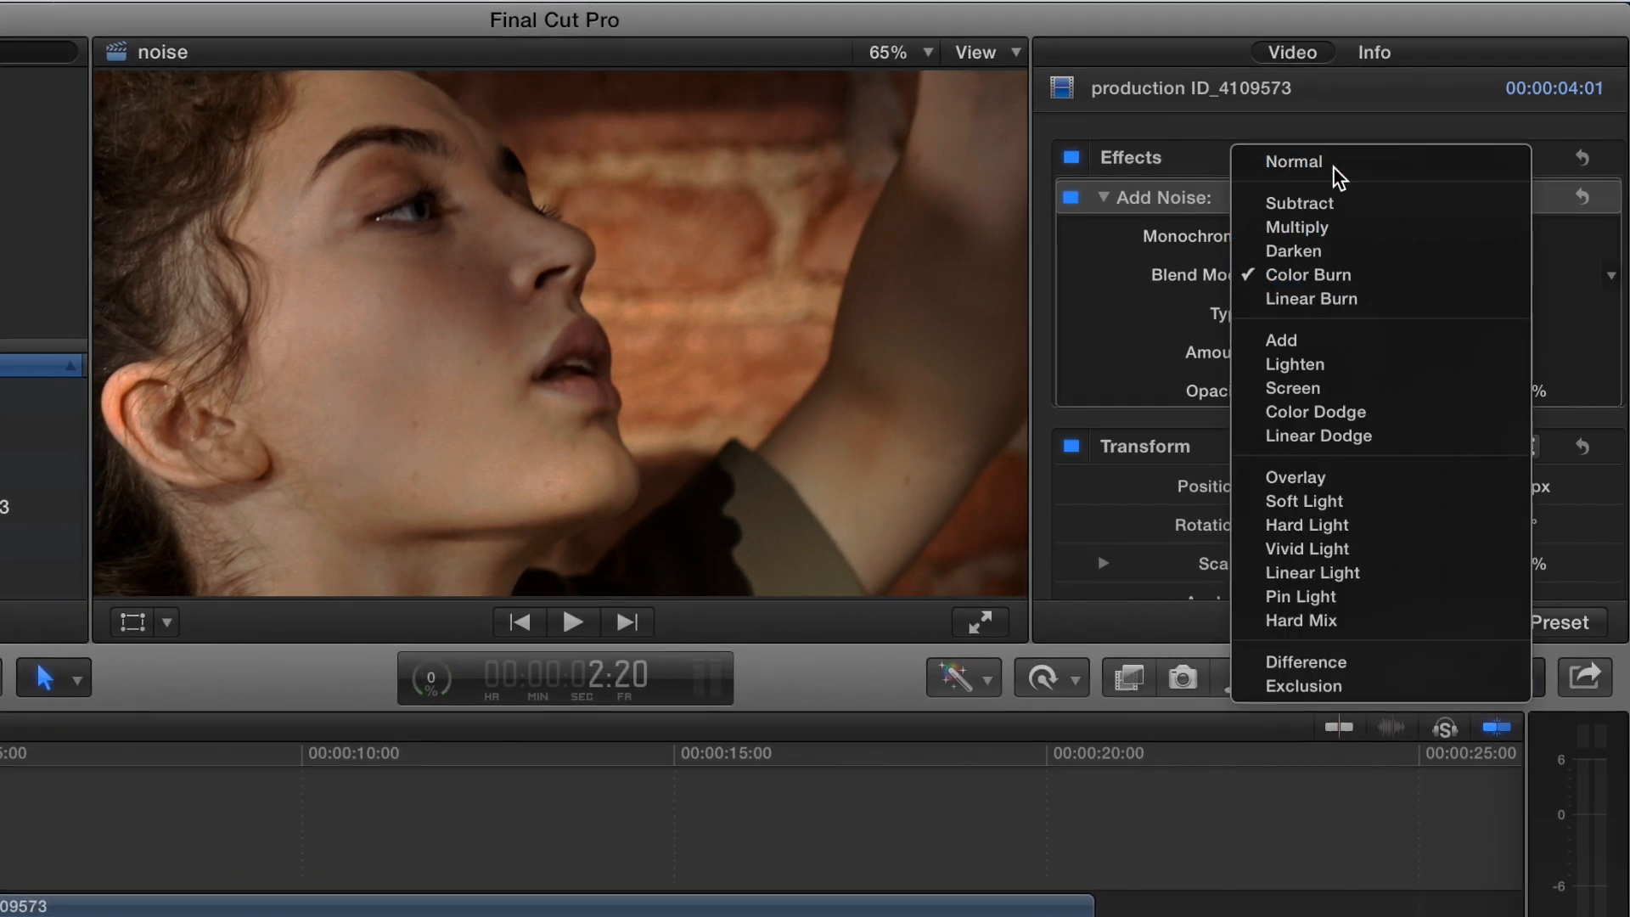
click(1292, 161)
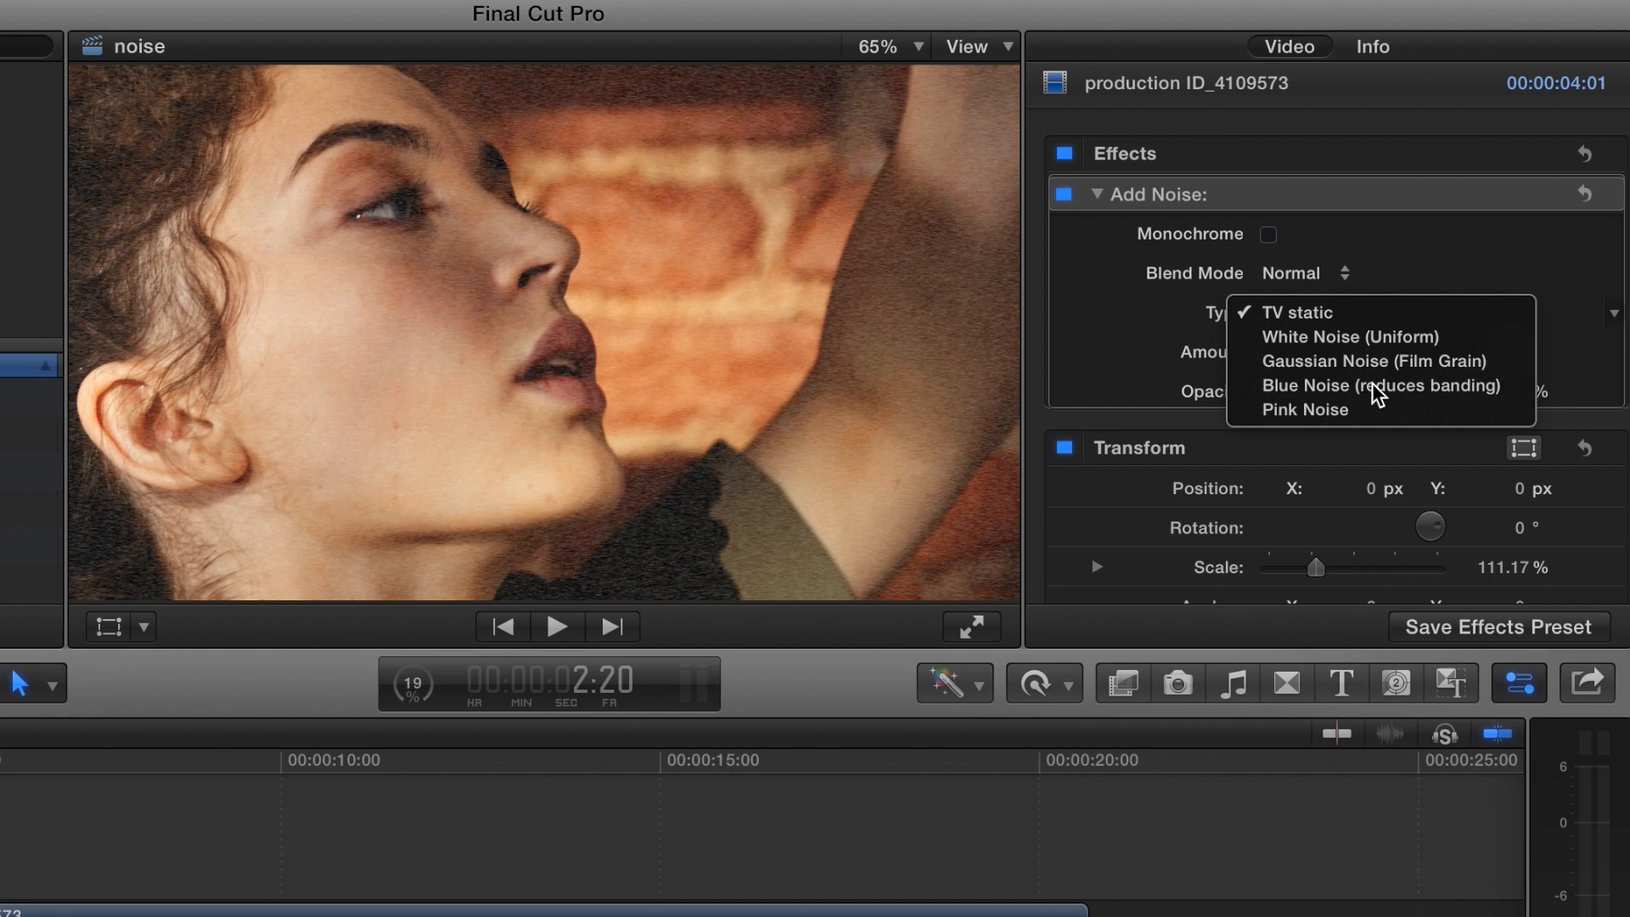
Set the noise type to Gaussian Noise (Film Grain), then to Pink Noise
click(1382, 385)
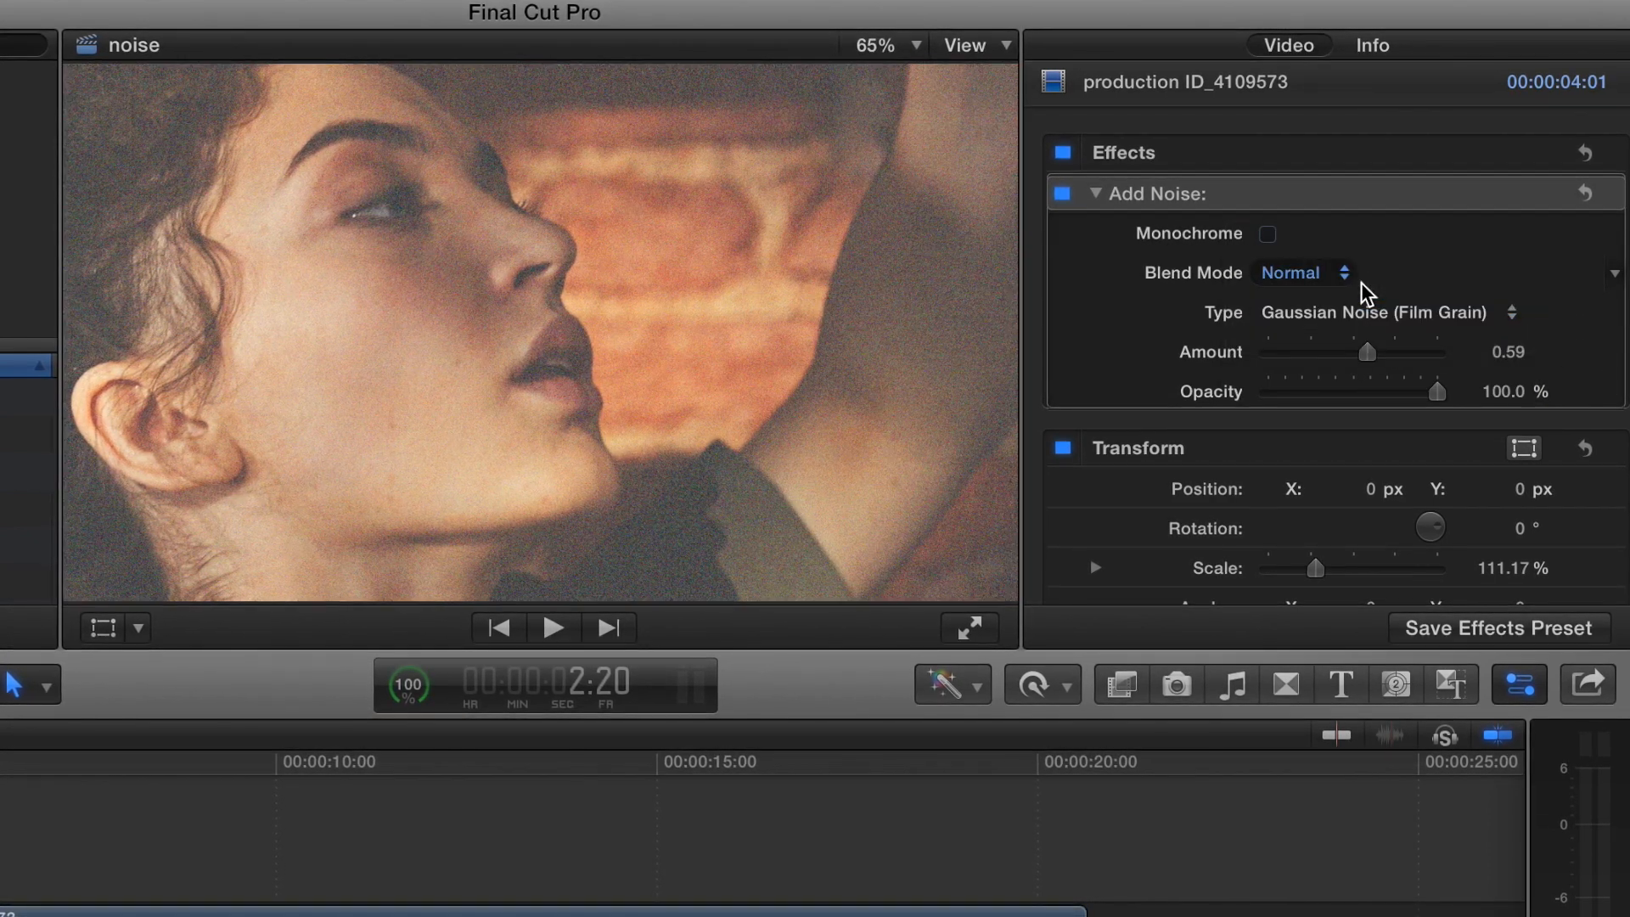
click(1513, 313)
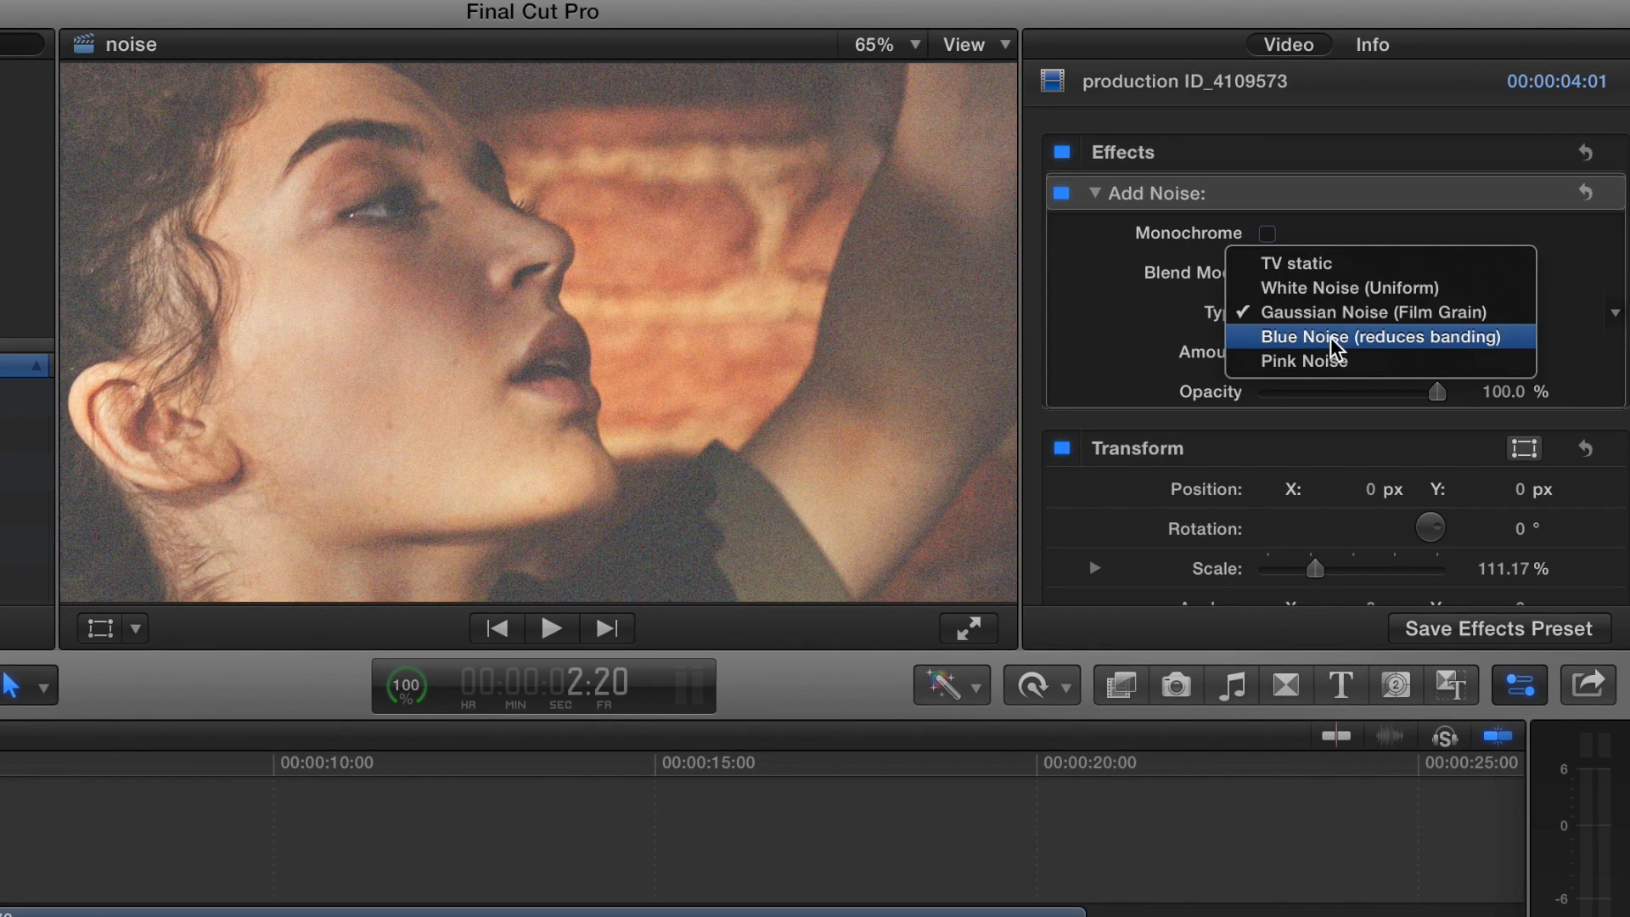
click(1302, 360)
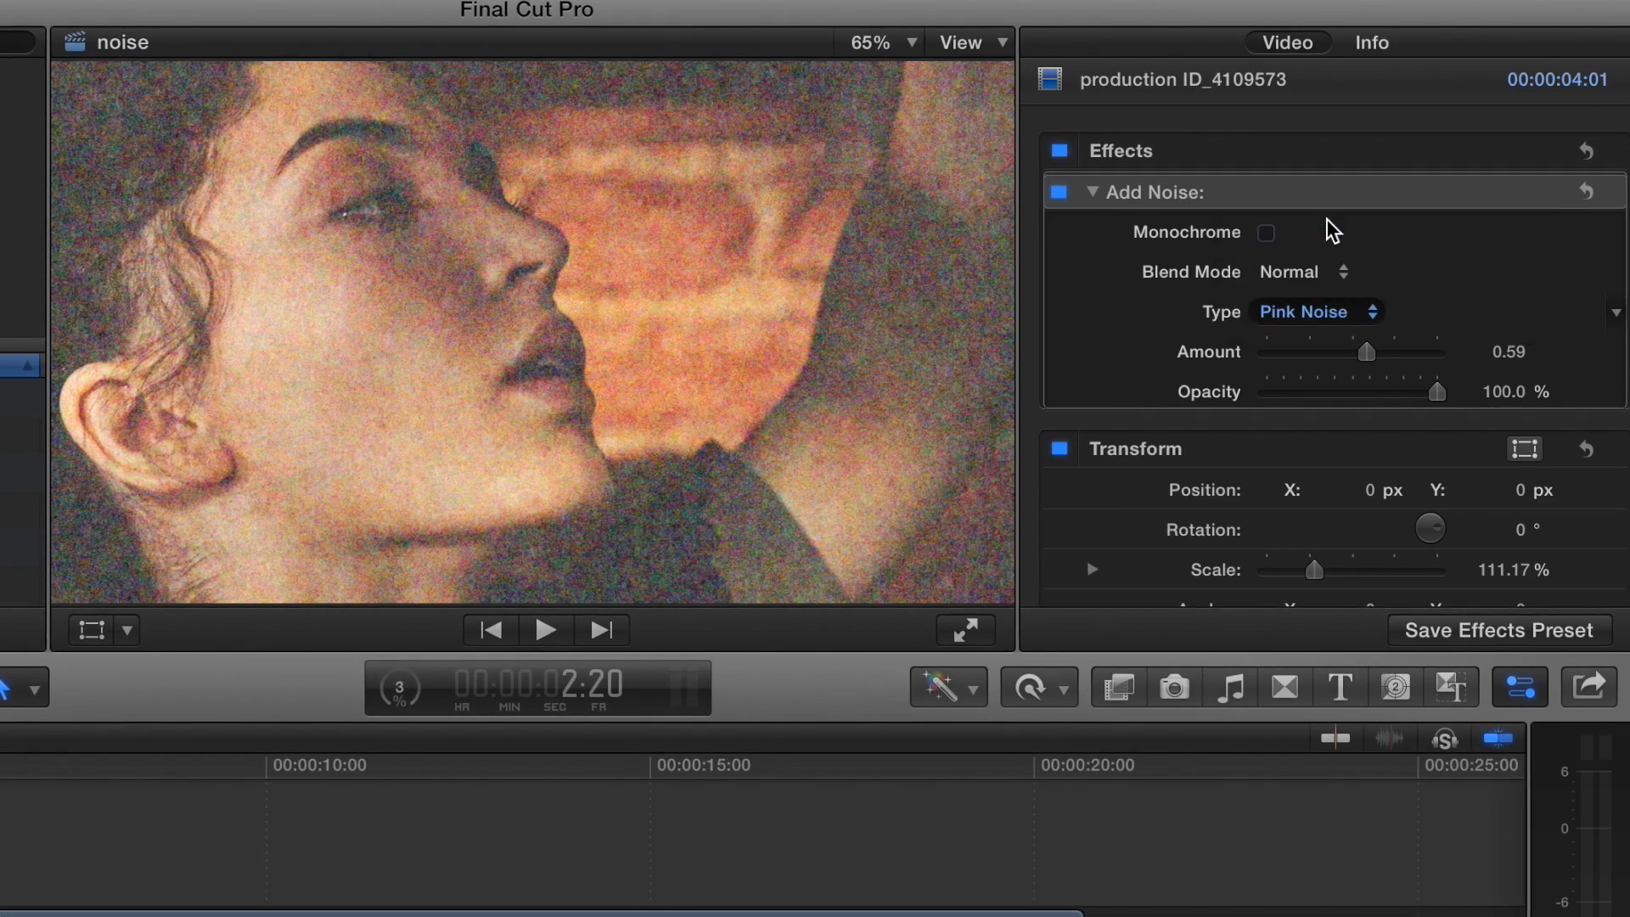
click(1341, 272)
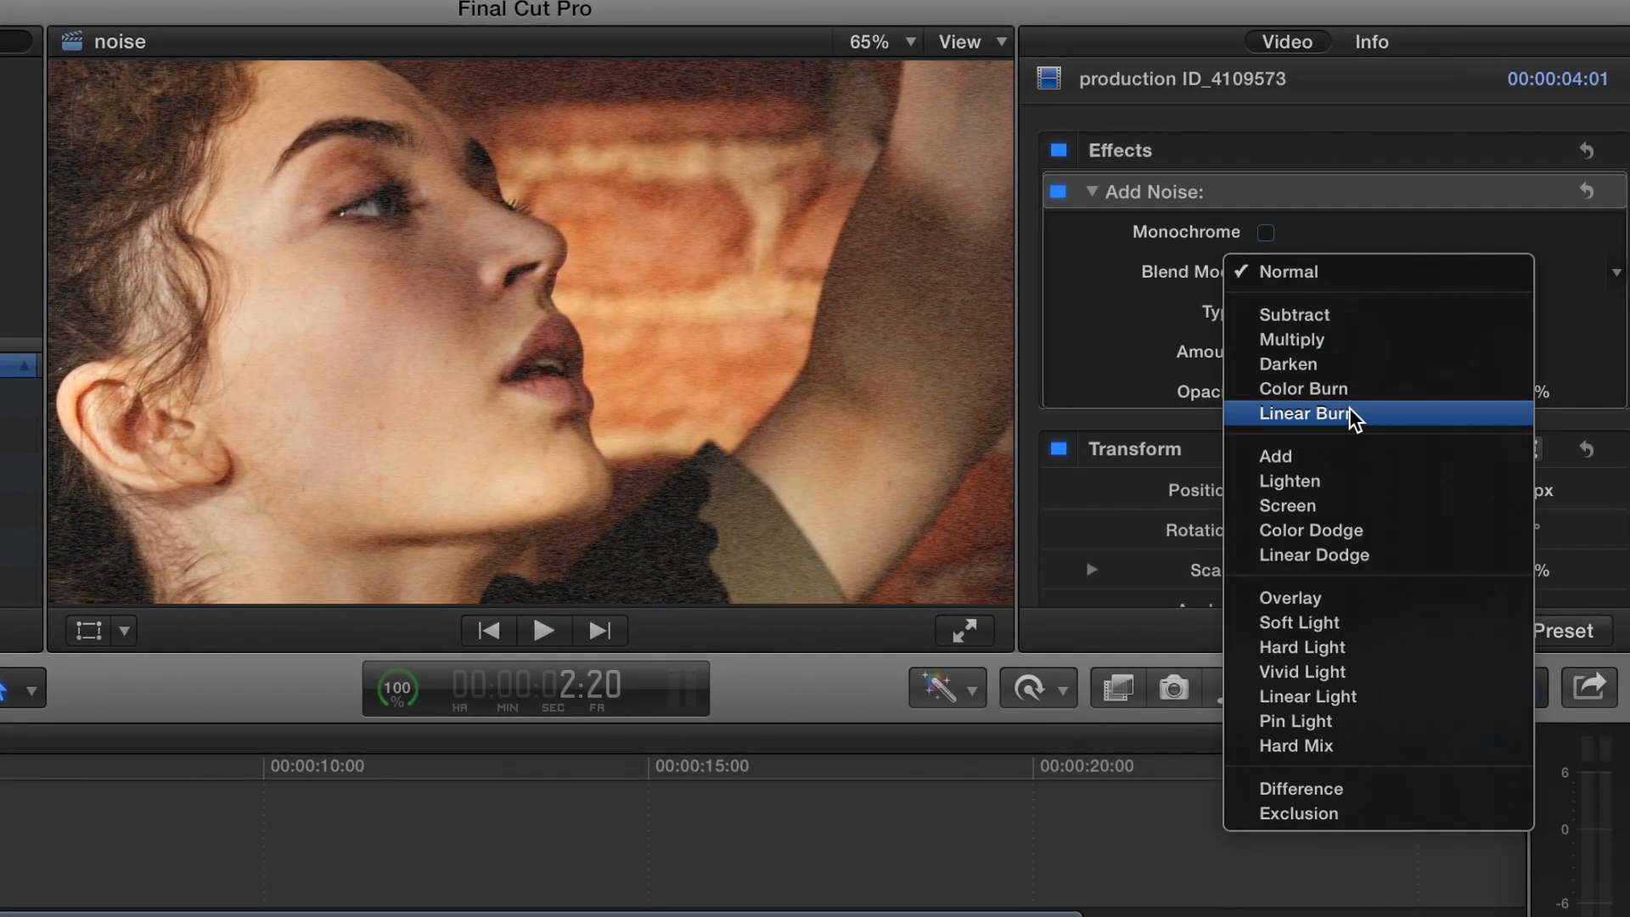
Try Screen and Linear Light blend modes, leaving Add Noise on Hard Mix
click(1290, 272)
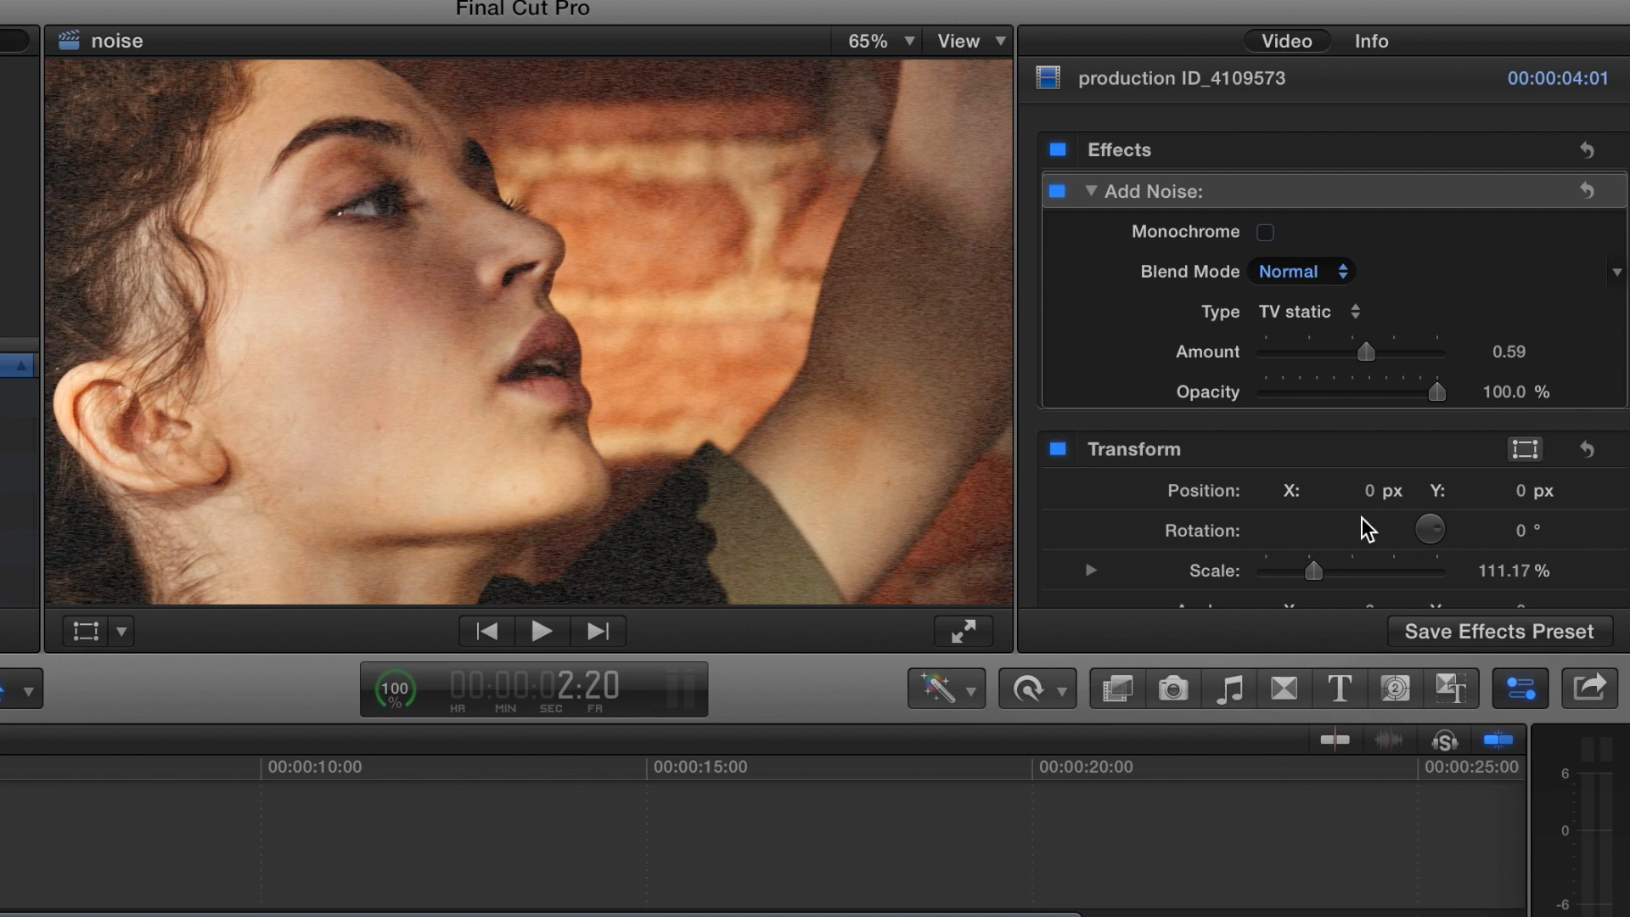
click(1299, 272)
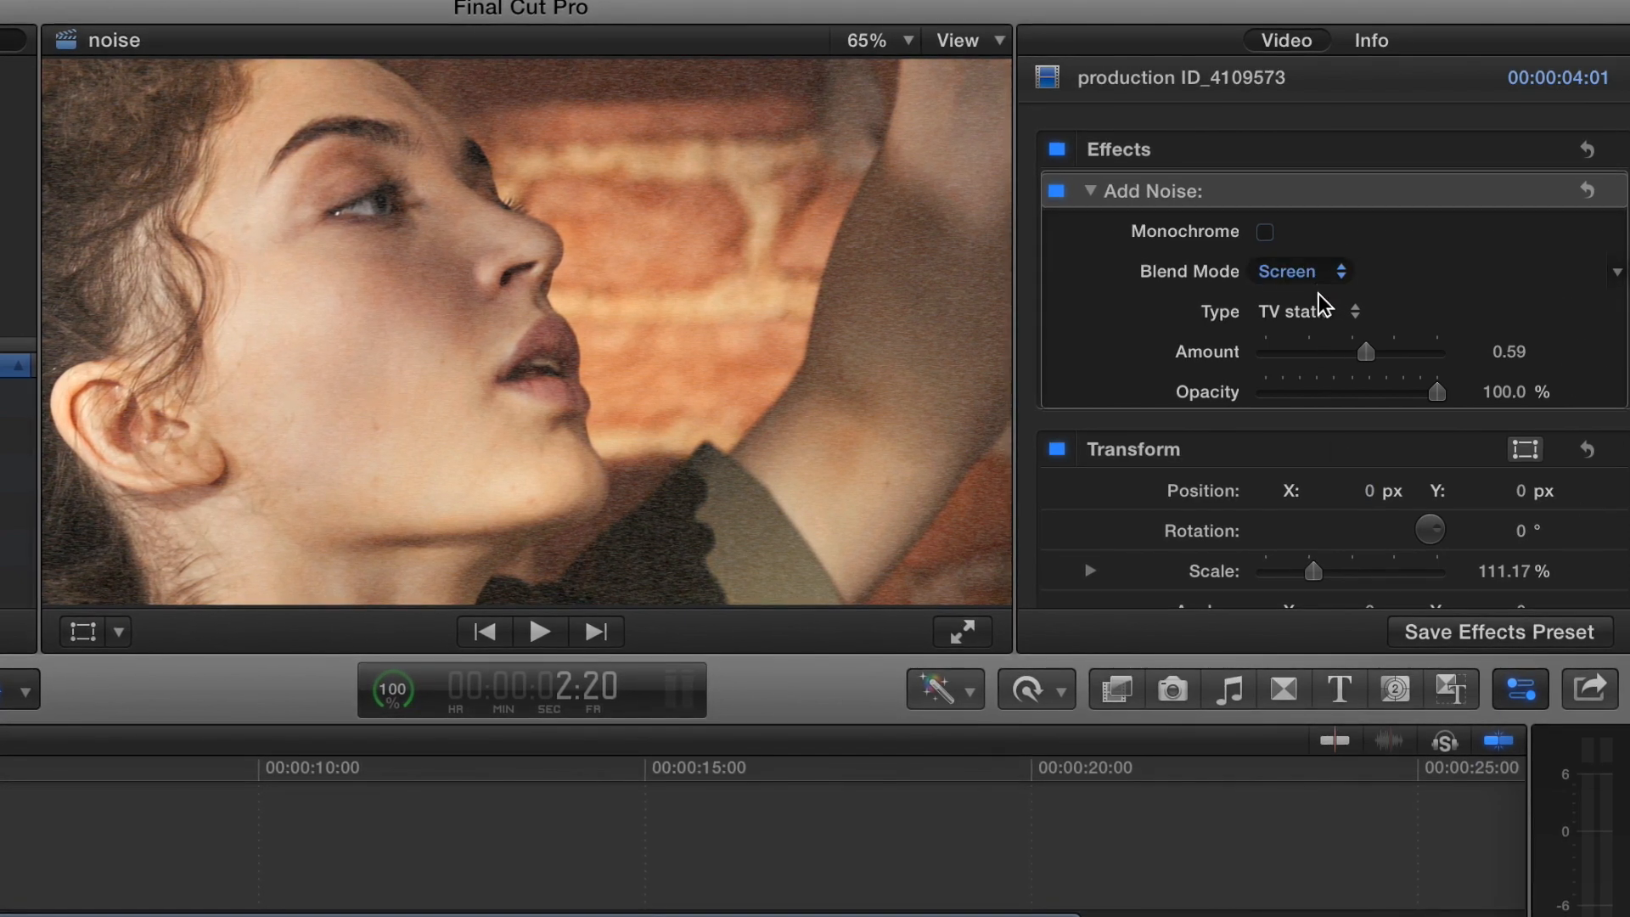
click(1299, 272)
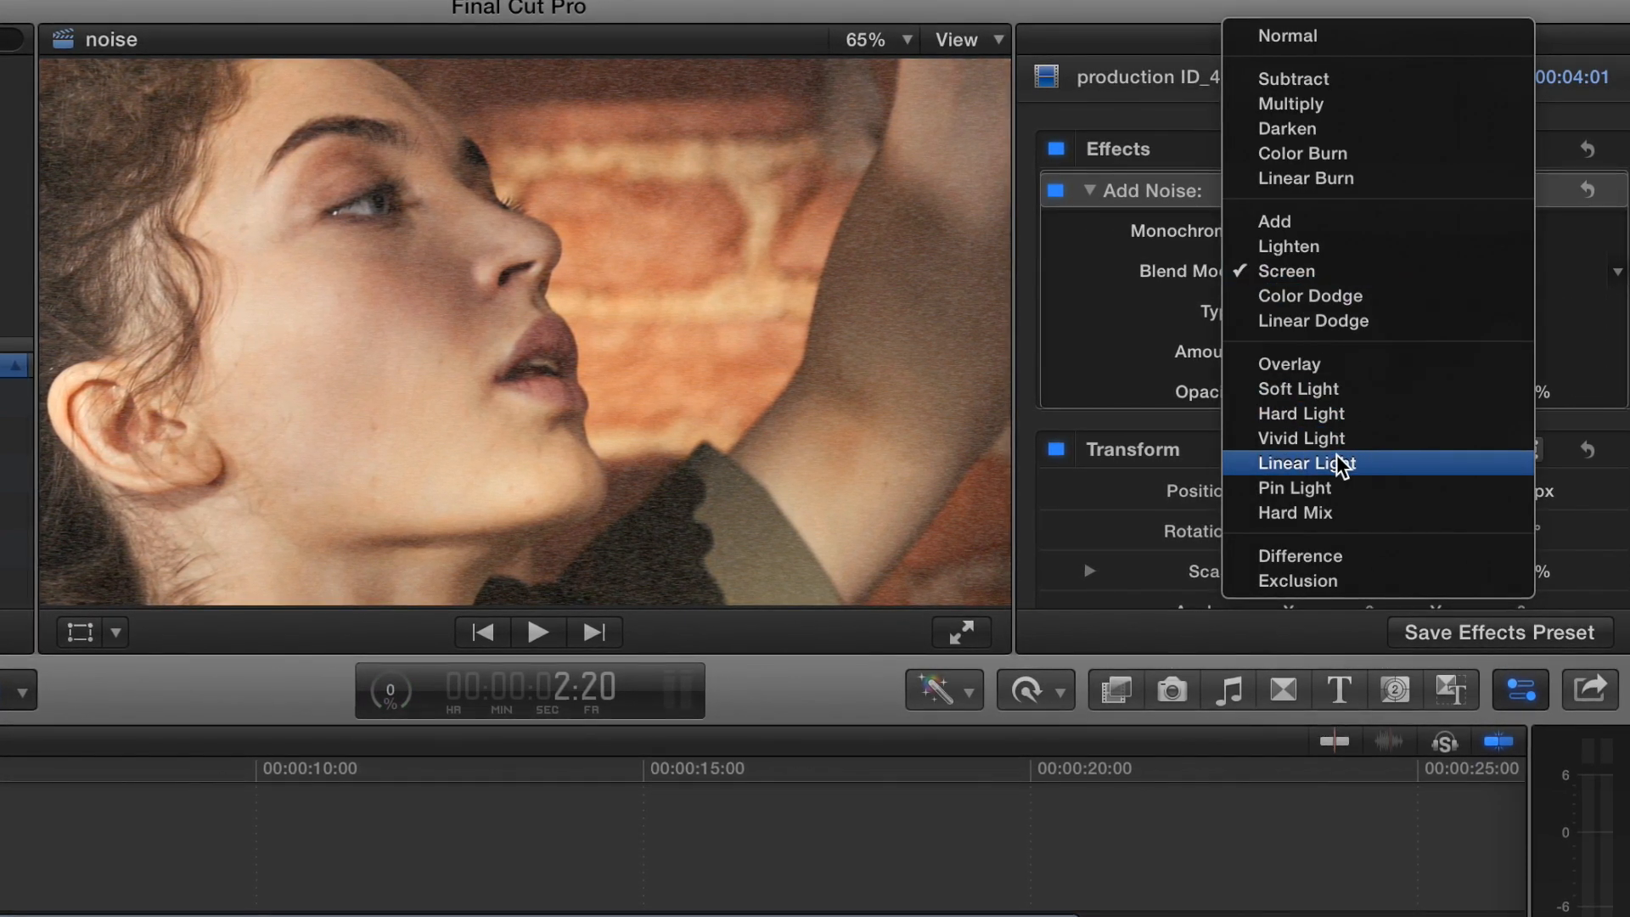
click(1308, 462)
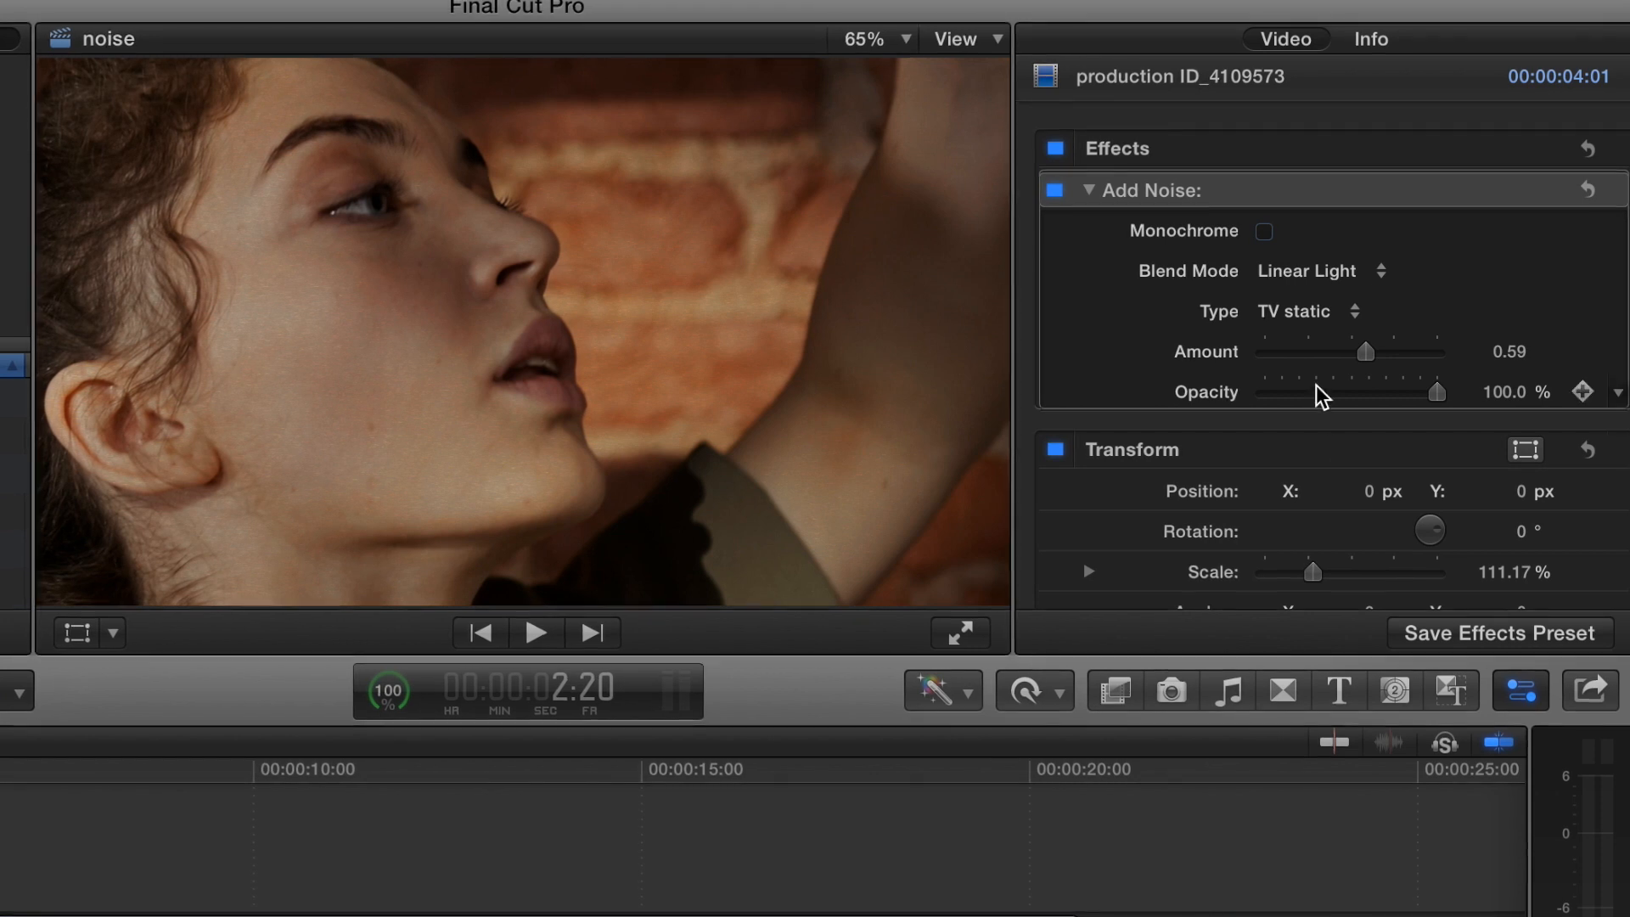
click(1321, 269)
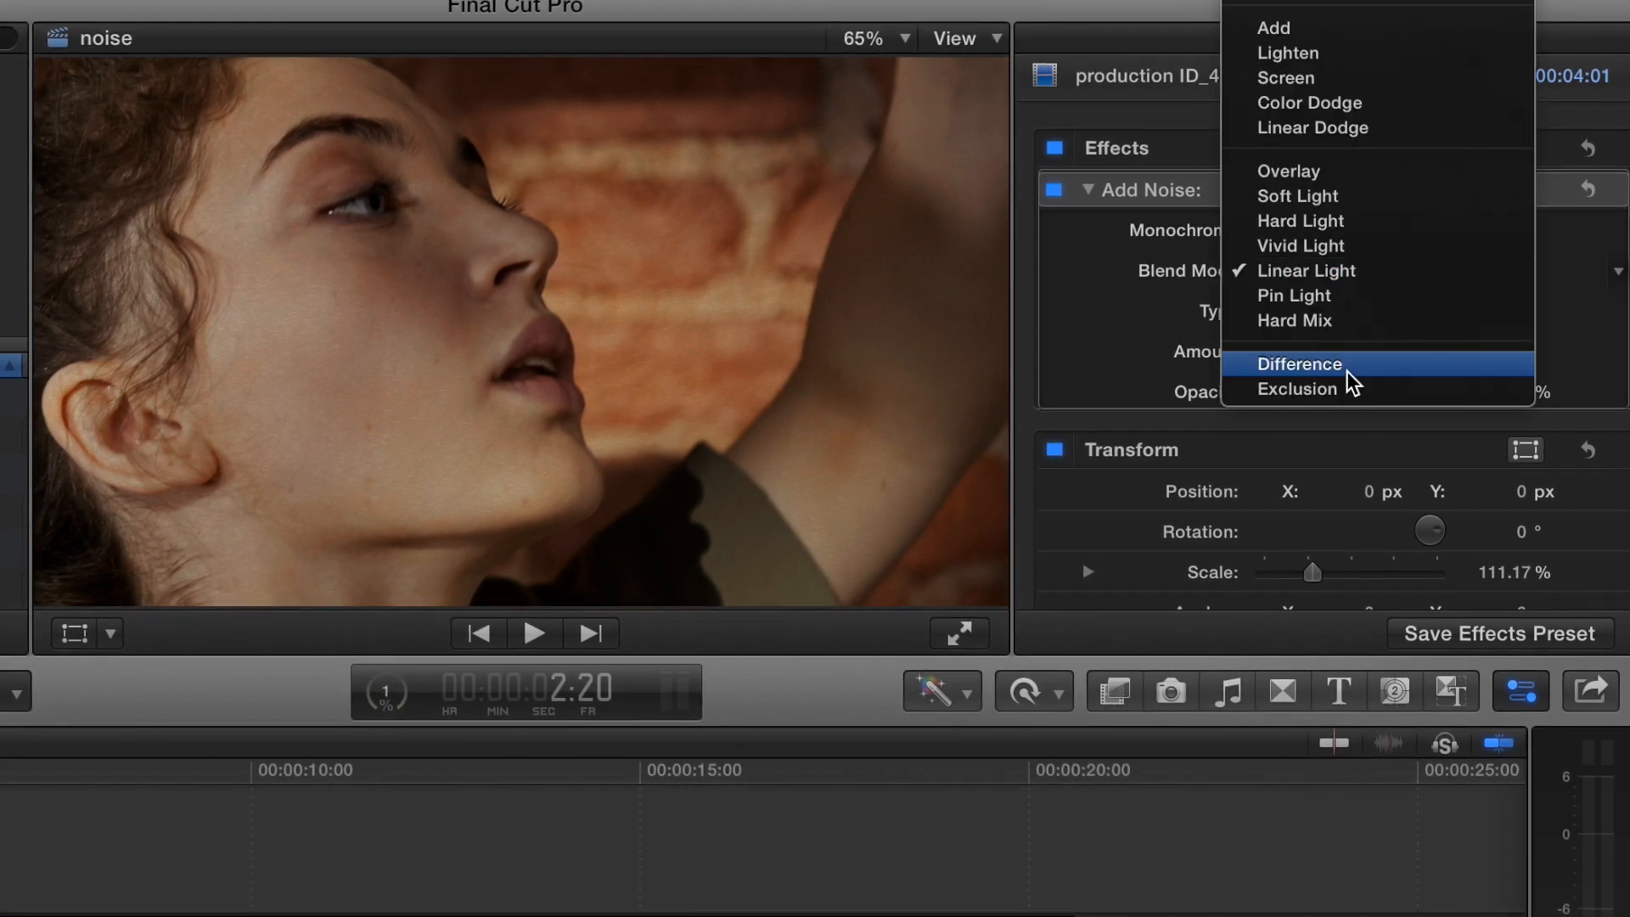
click(1294, 321)
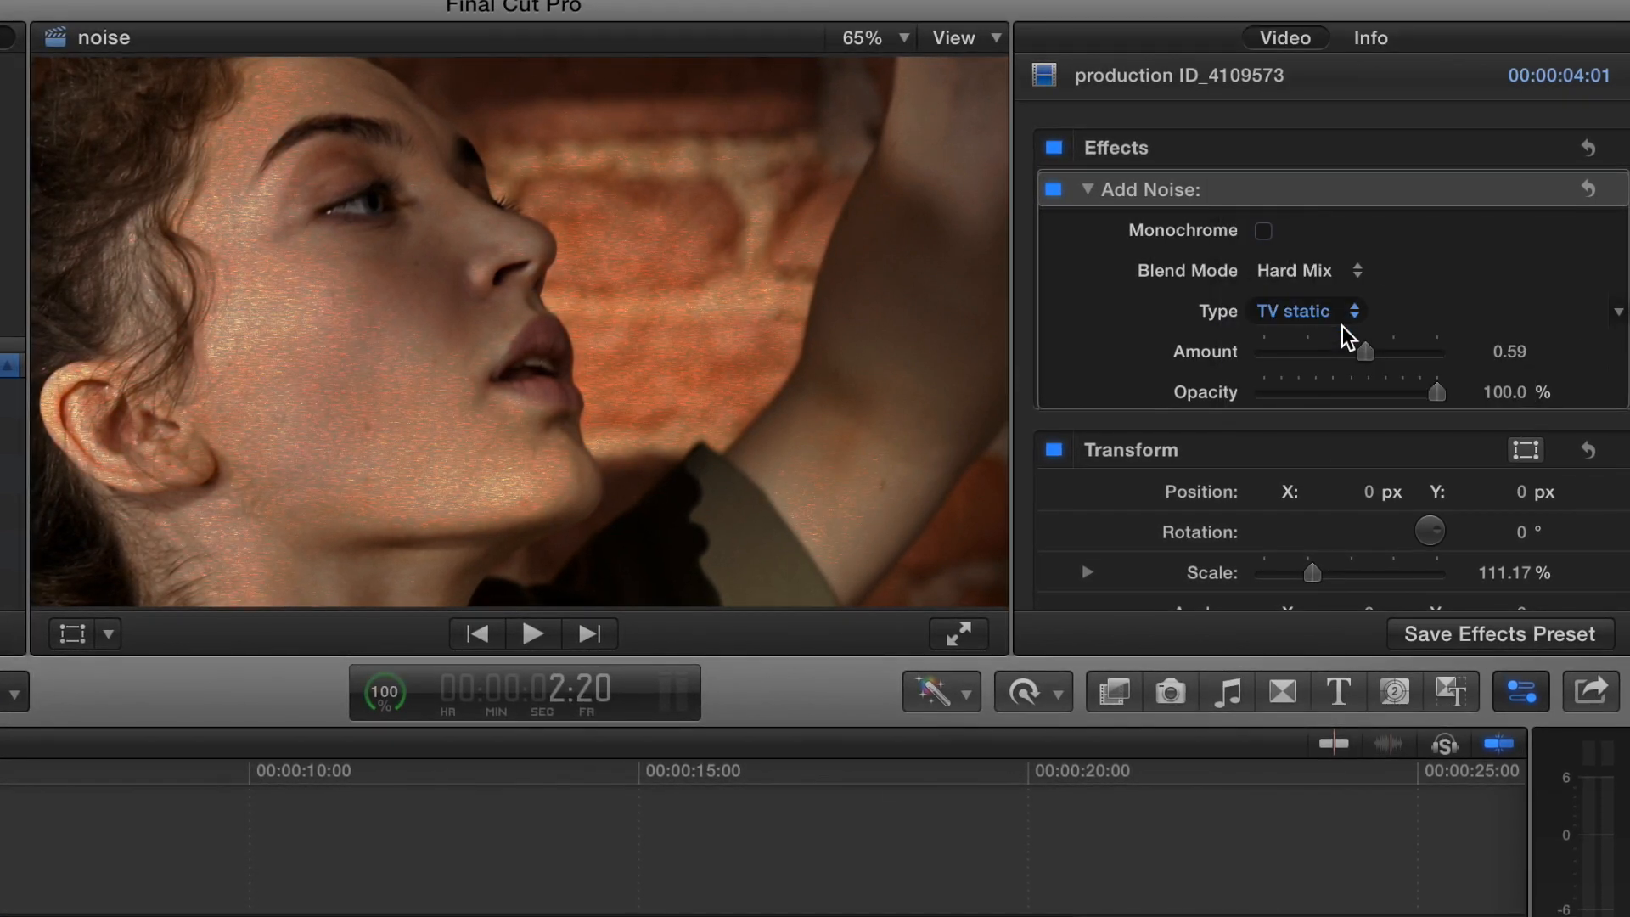